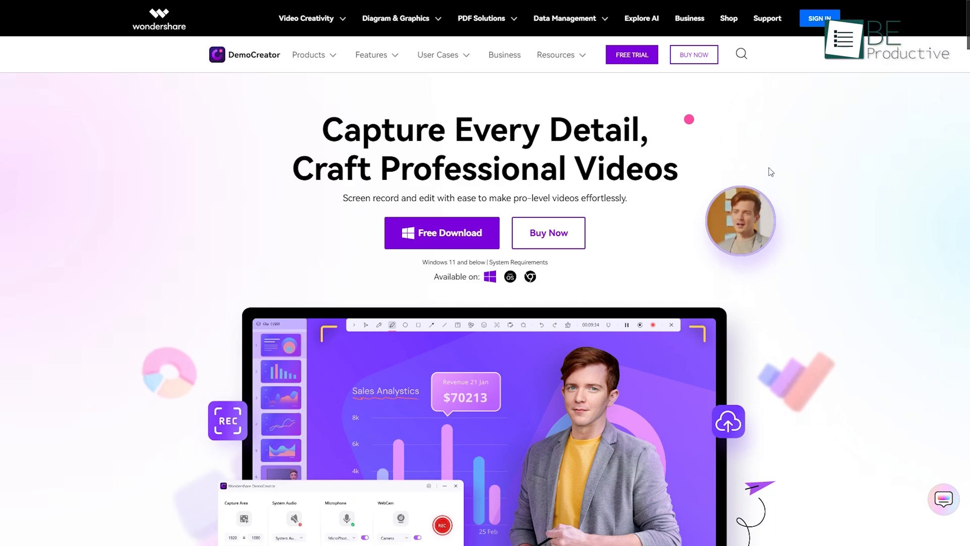
Download DemoCreator for Windows from its website and launch it to the User Guide theme picker
left_click(442, 232)
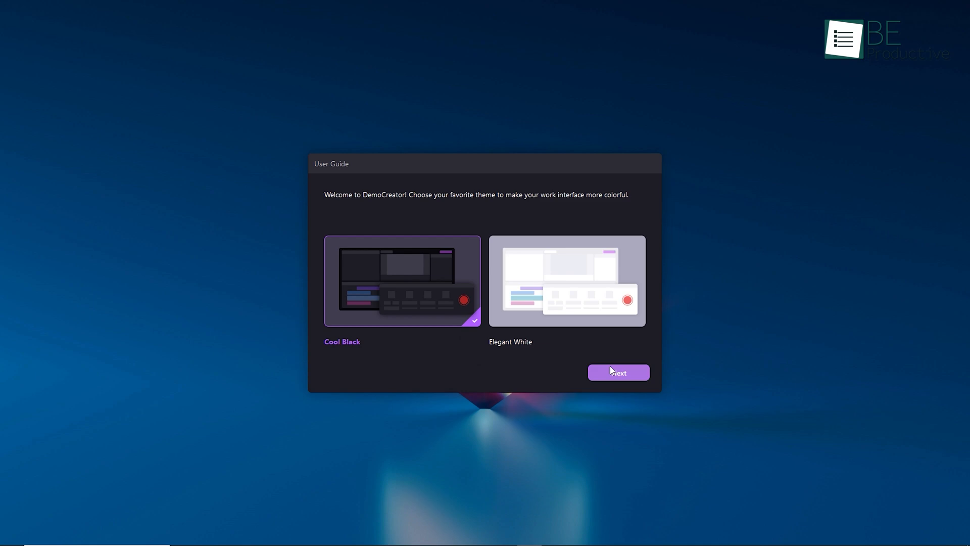
Confirm the Cool Black theme and finish the User Guide to reach the Home screen
left_click(618, 373)
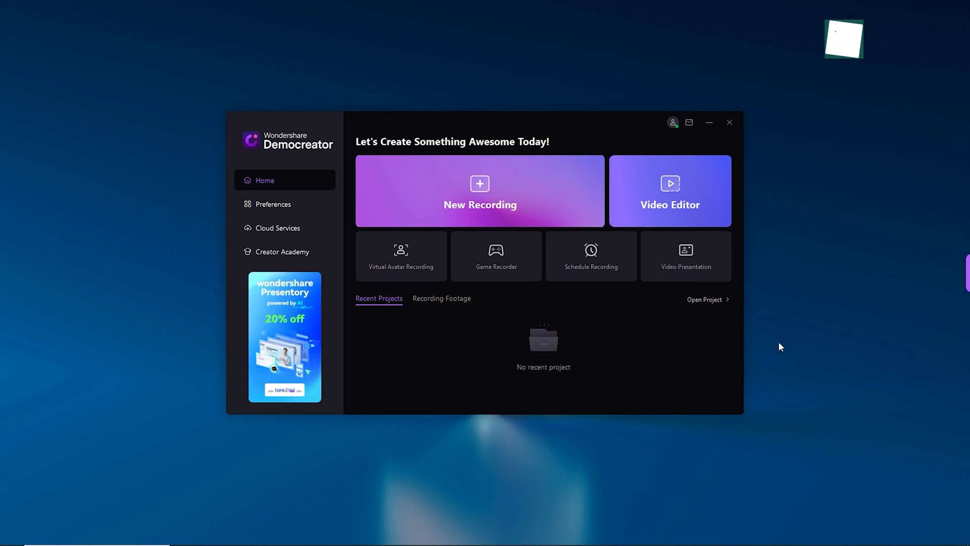
mouse_move(552, 178)
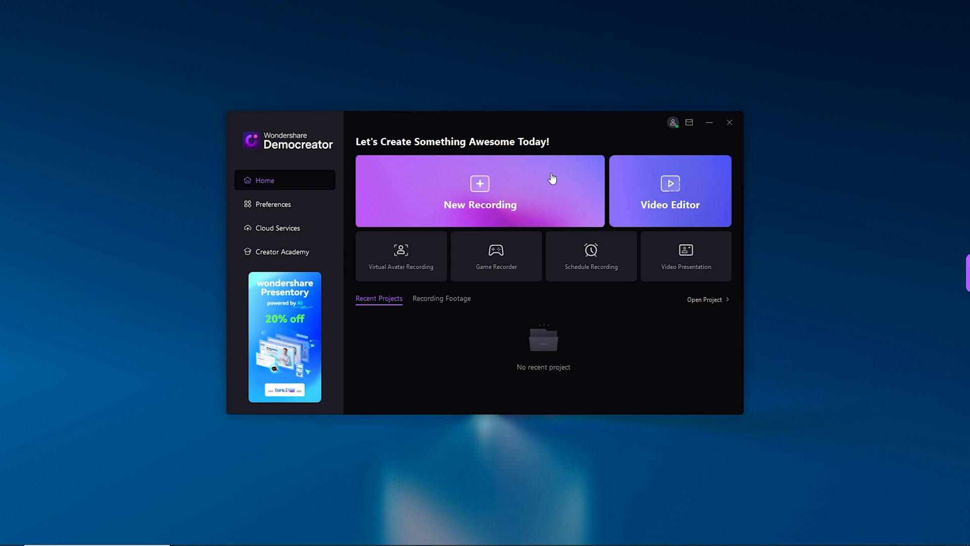
left_click(479, 191)
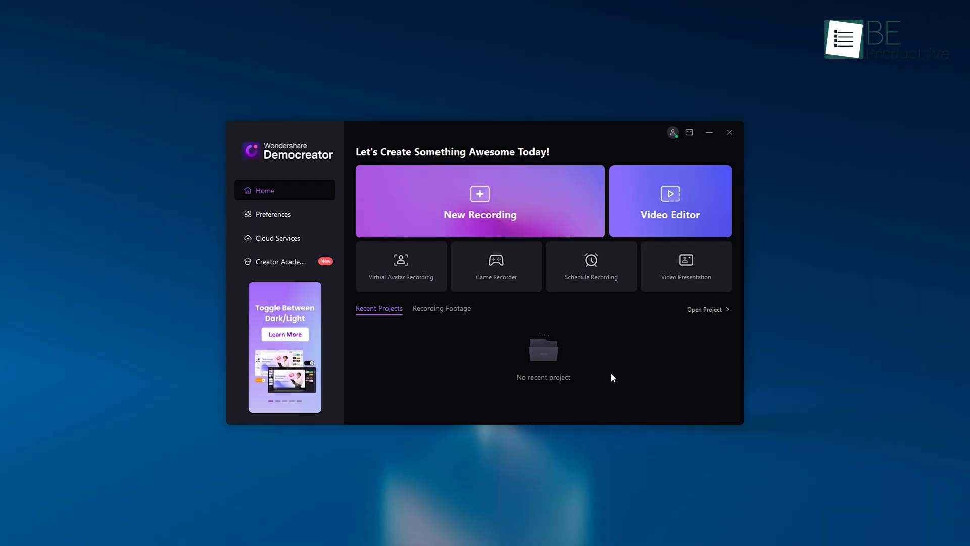
Review the Schedule Recording timer option, then move to Virtual Avatar Recording
left_click(589, 266)
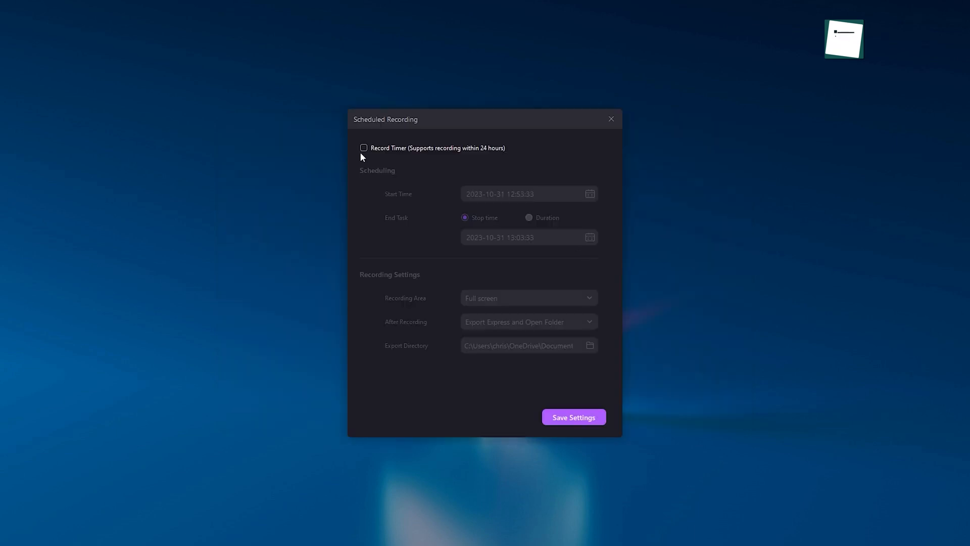
left_click(363, 147)
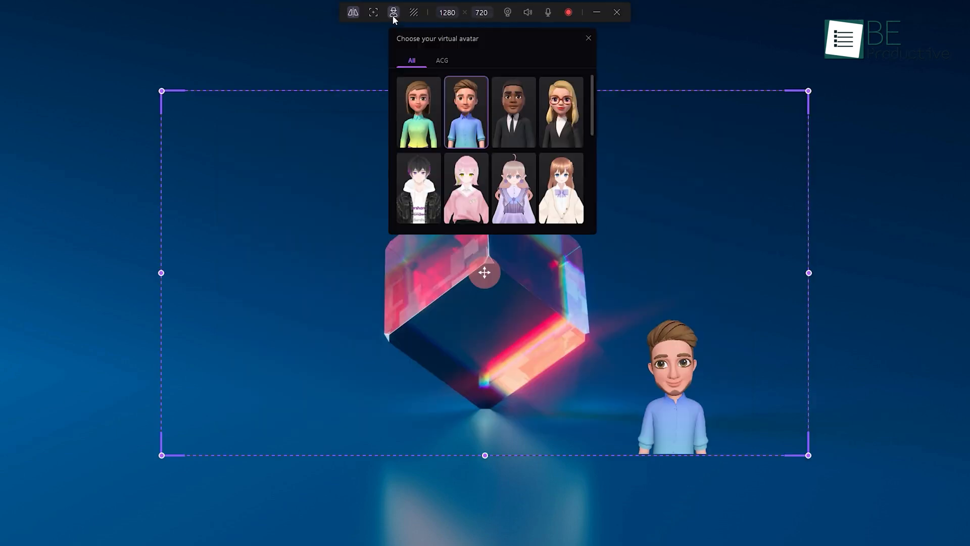
Leave the avatar recorder and bring up the standard full-screen 1920×1080 recorder panel
left_click(419, 112)
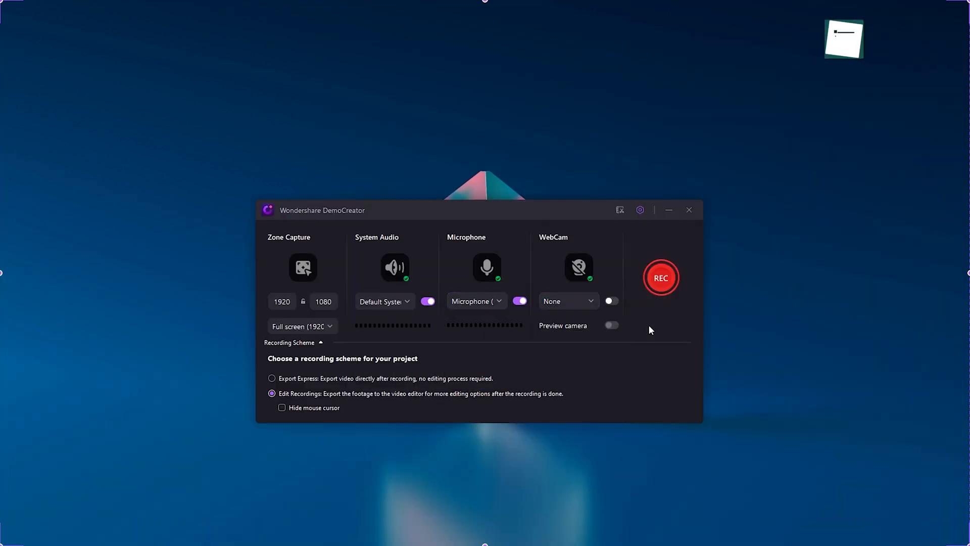
Browse the capture size presets and the System Audio source, leaving full screen selected
left_click(302, 327)
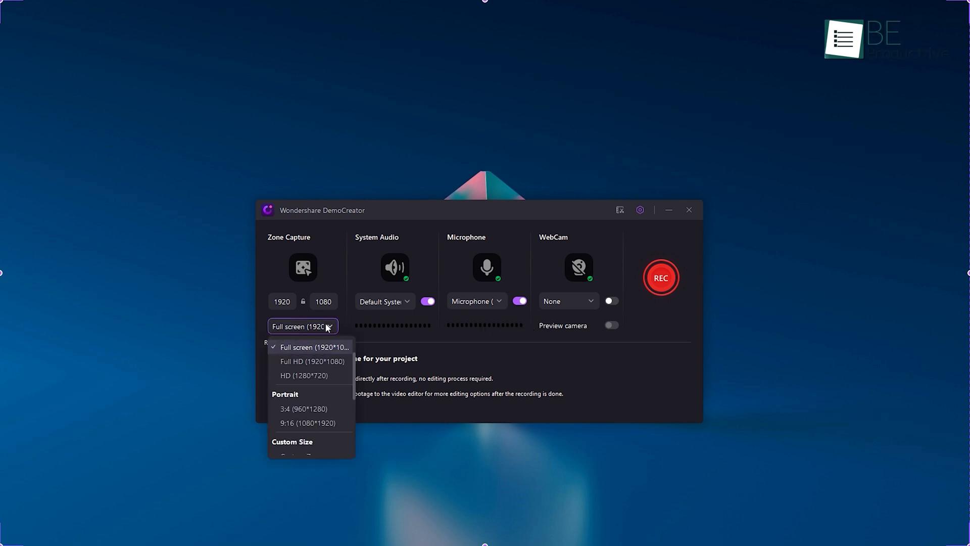
mouse_move(304, 375)
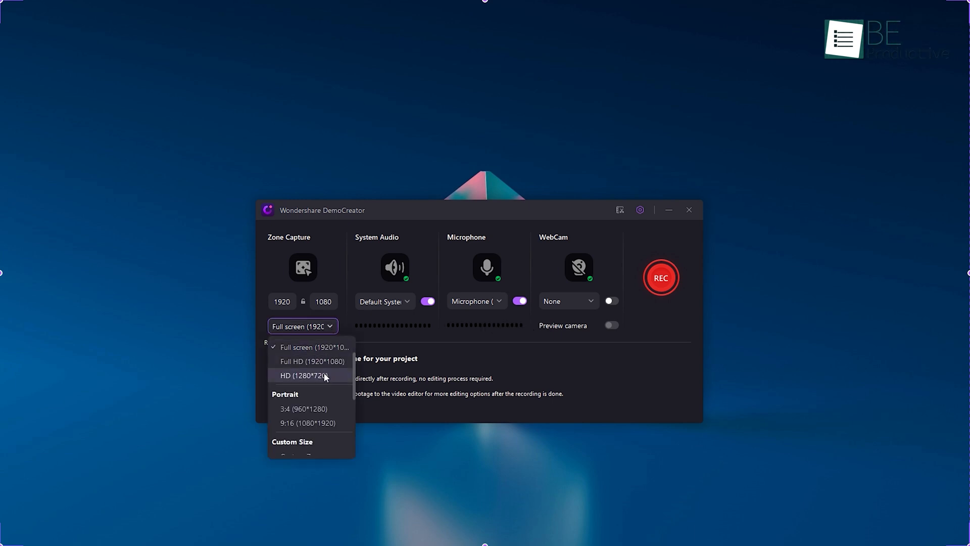
scroll("down", 3)
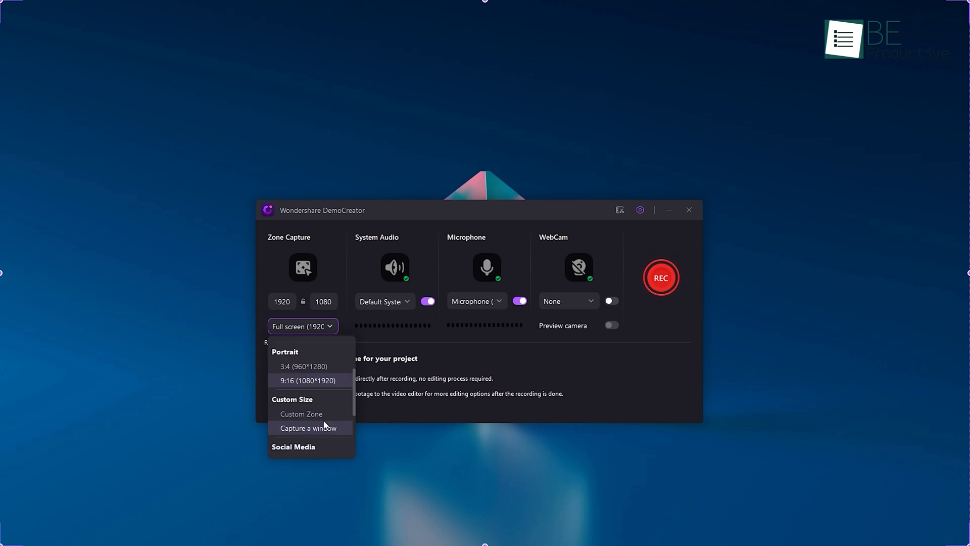
scroll("down", 3)
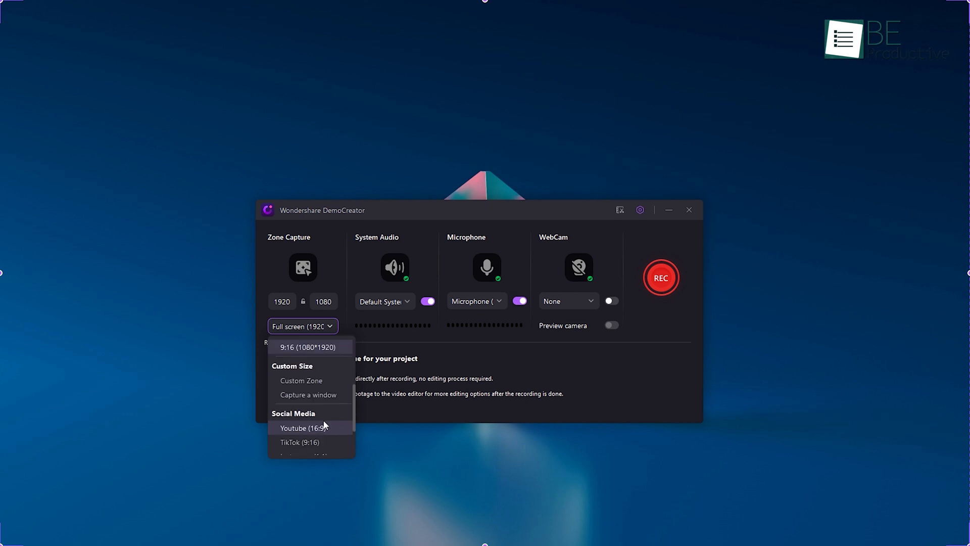
scroll("down", 3)
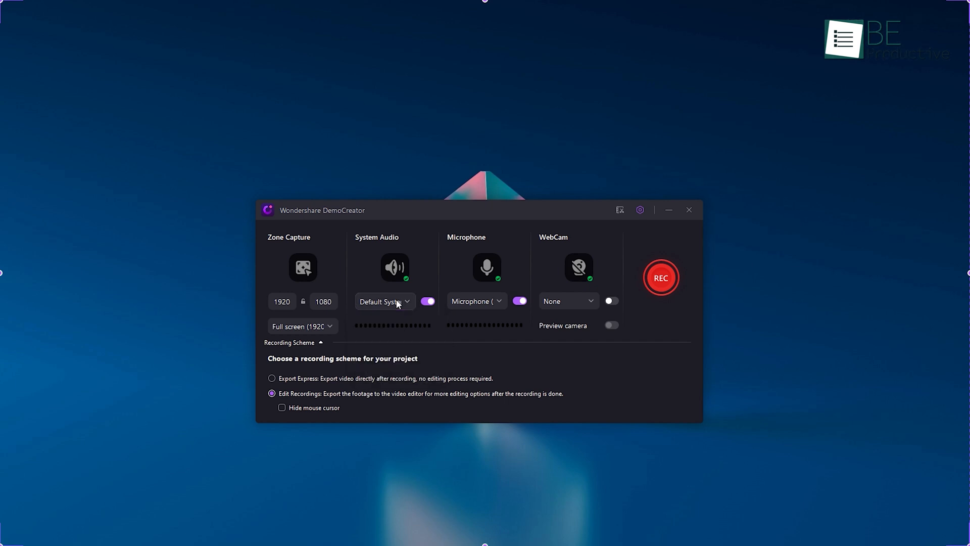
left_click(476, 301)
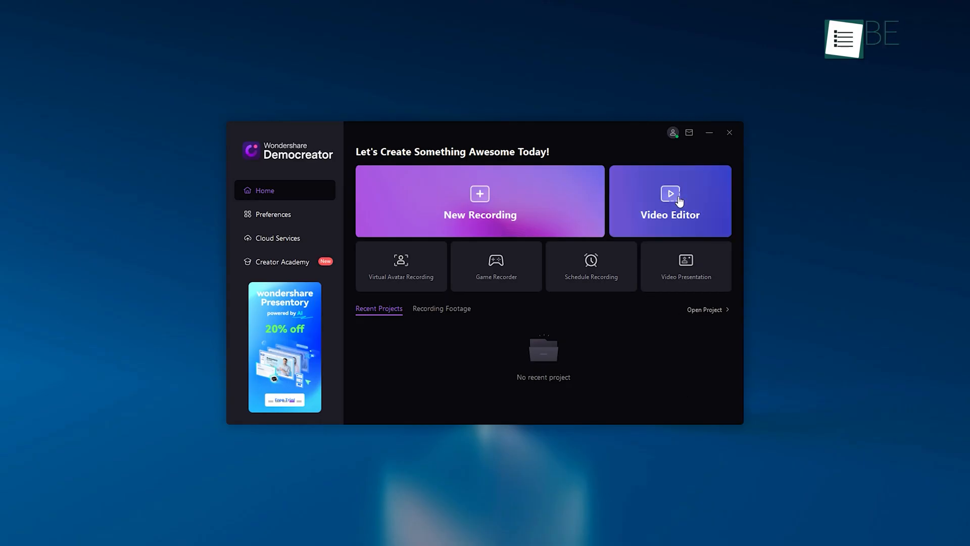
Enter the Video Editor with the recorded clip and browse Annotations, Captions and Cursor Effects
left_click(668, 200)
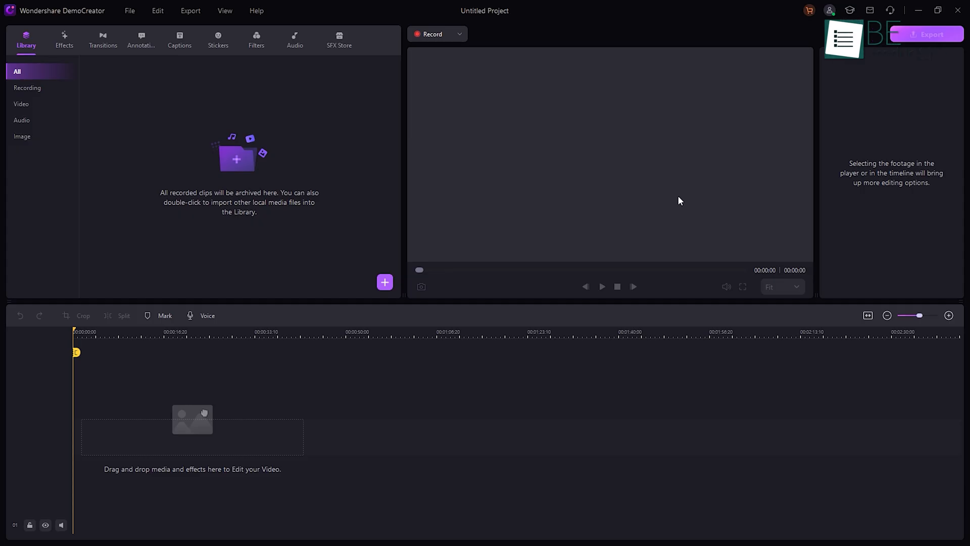
left_click(432, 34)
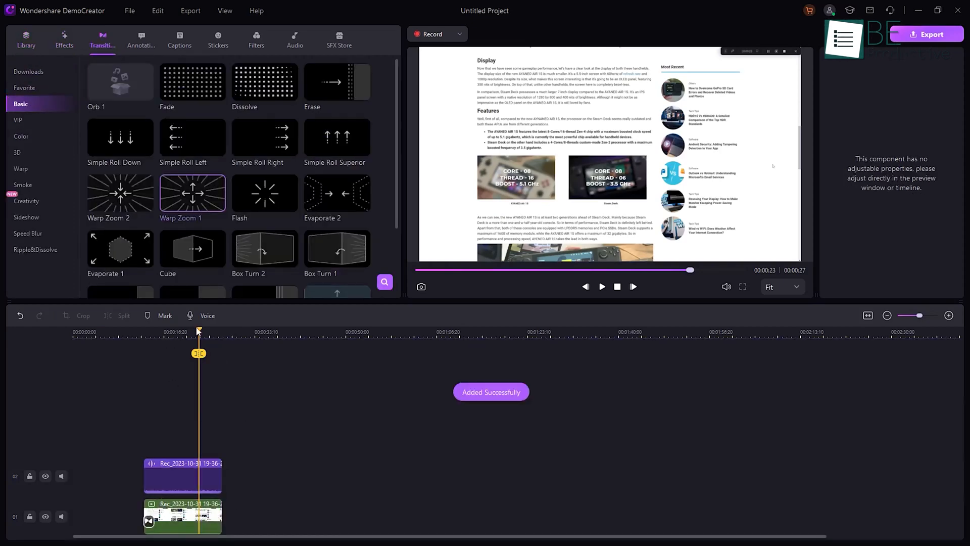
left_click(141, 38)
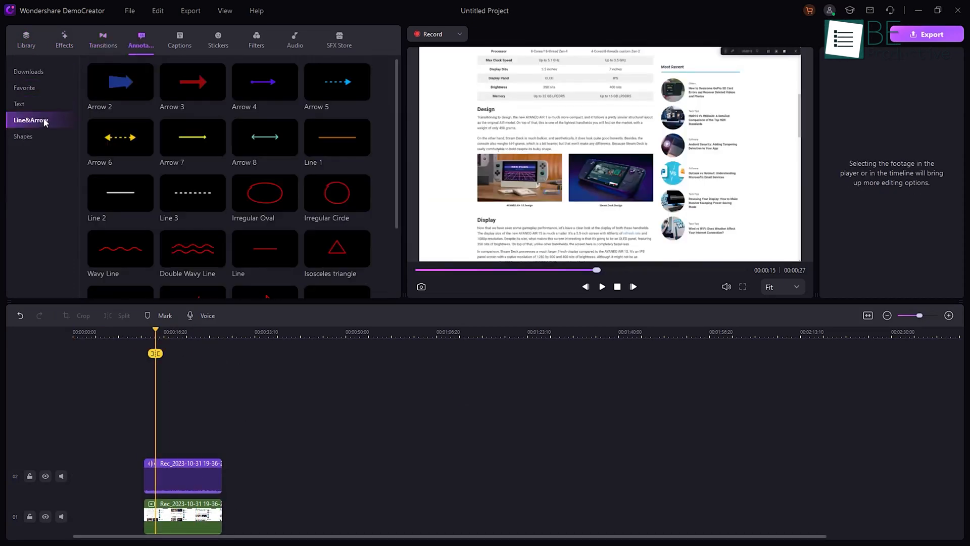
left_click(179, 39)
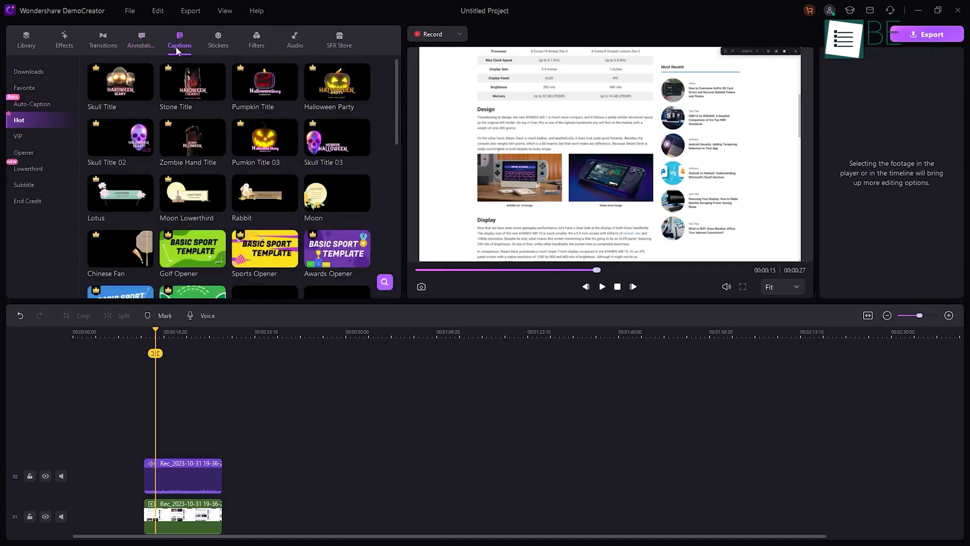
left_click(217, 38)
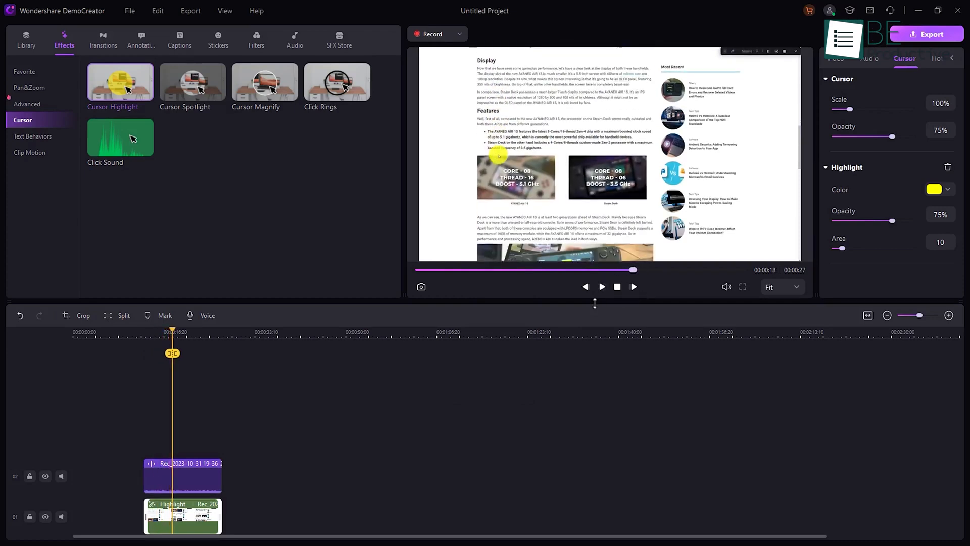
Start a new empty project and bring up the file picker showing the ClickUp and Monday MP4
left_click(28, 103)
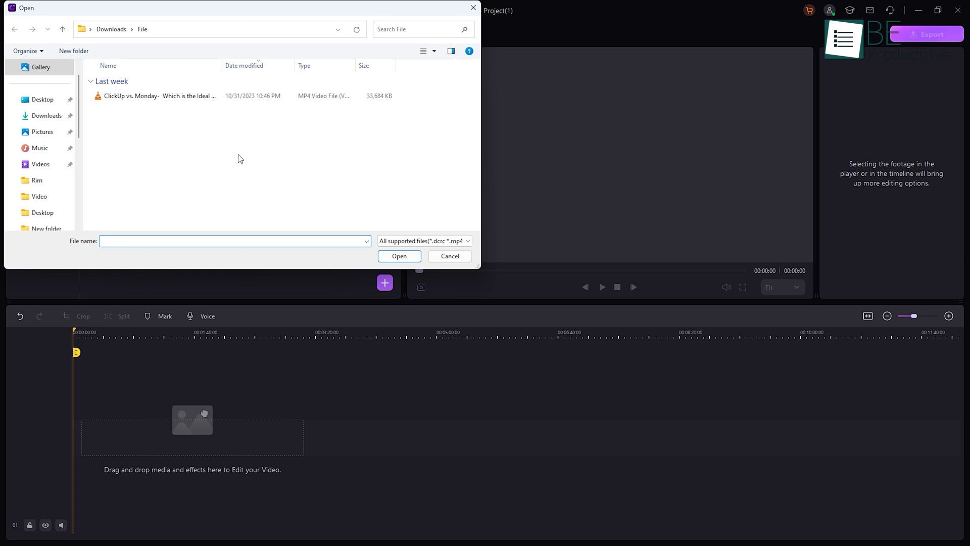
Import the ClickUp and Monday comparison MP4 and place it on the timeline
left_click(399, 256)
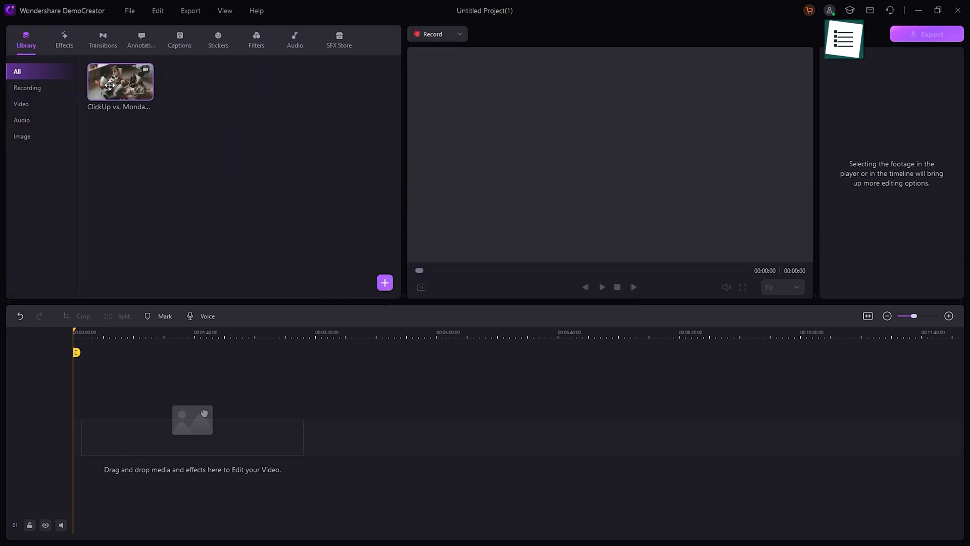
left_click_drag(120, 82, 371, 492)
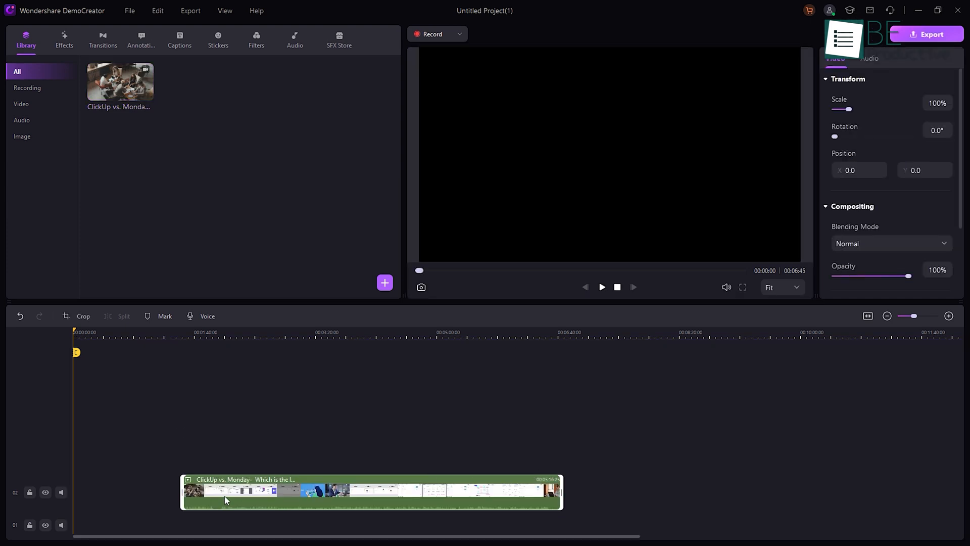
left_click(180, 39)
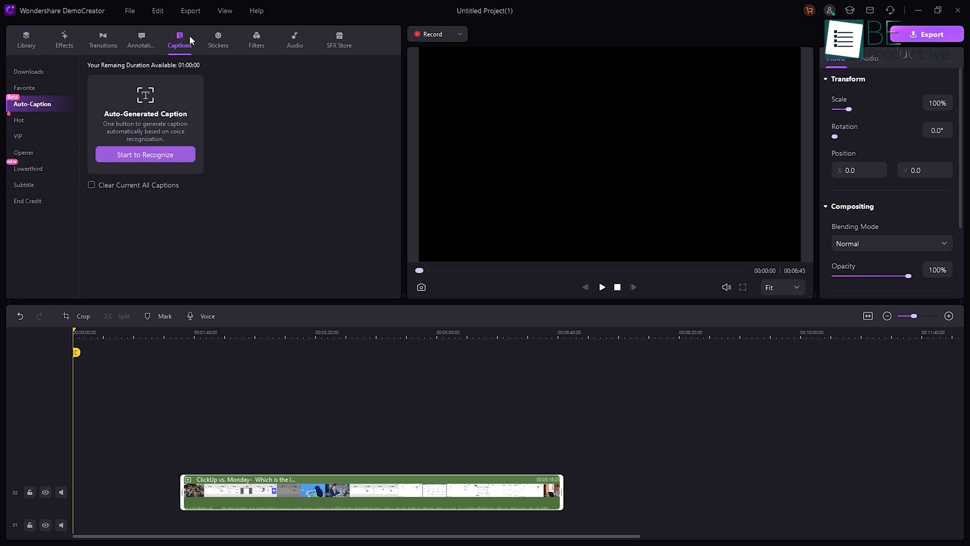
Auto-generate English (United States) captions onto a new track and start a YouTube export of My Project
left_click(144, 153)
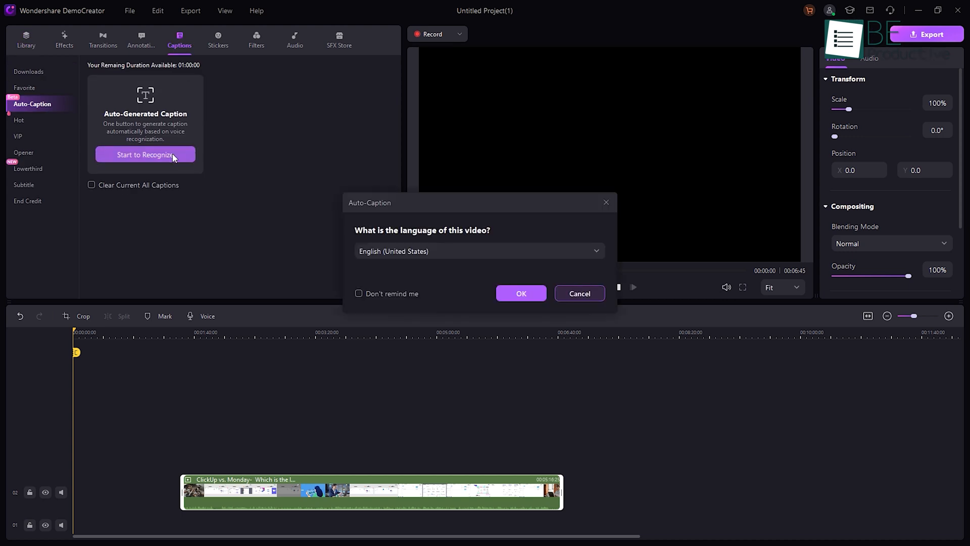
left_click(478, 251)
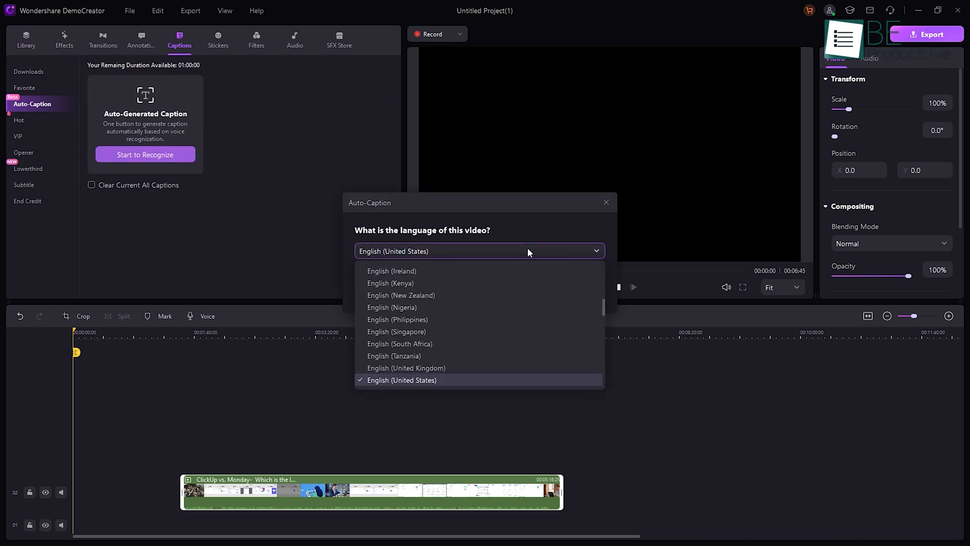
left_click(401, 380)
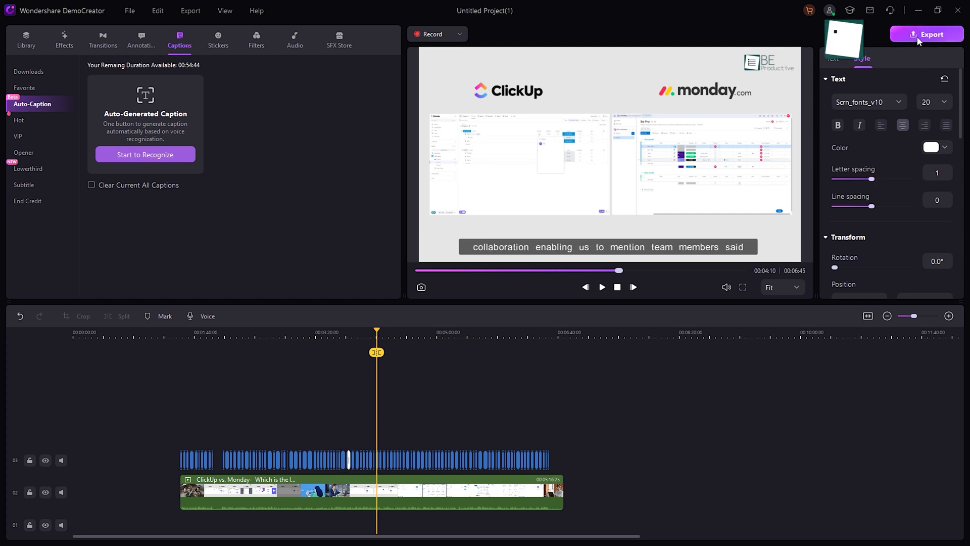
left_click(927, 35)
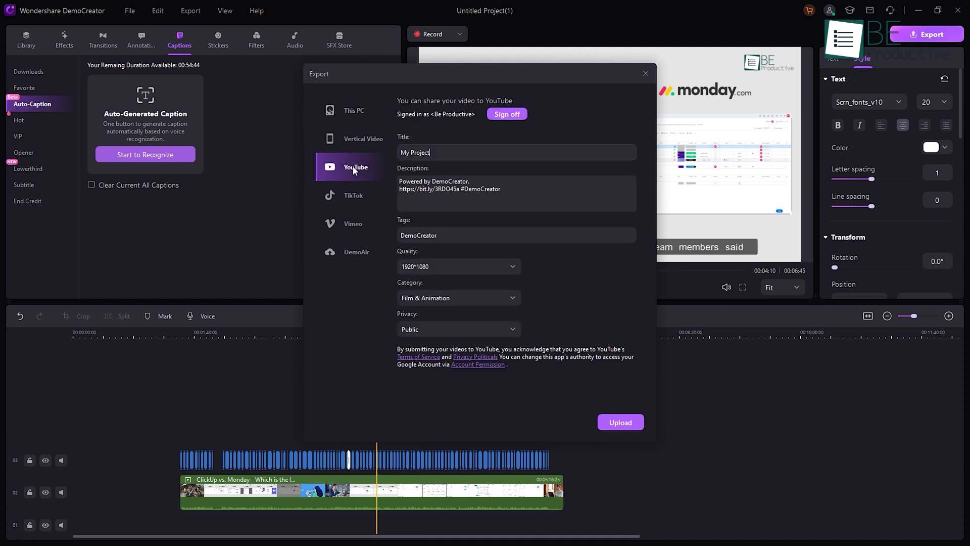